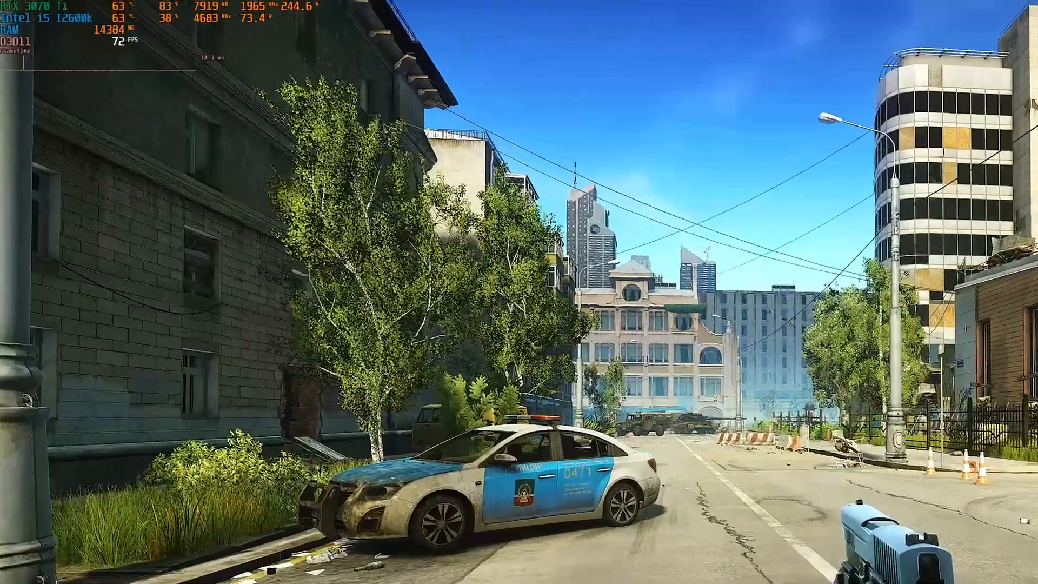
mouse_move(519, 292)
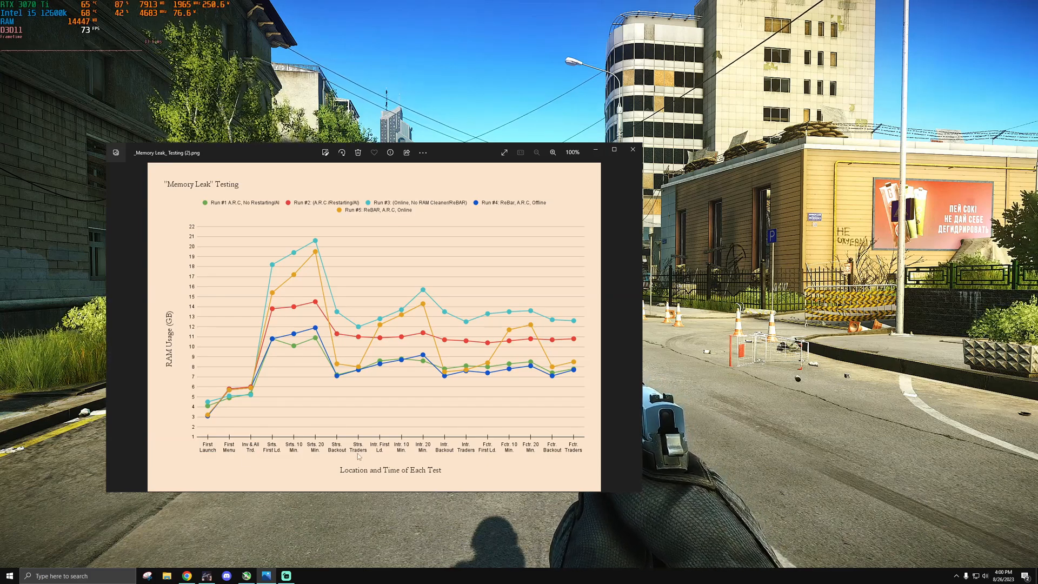
mouse_move(384, 415)
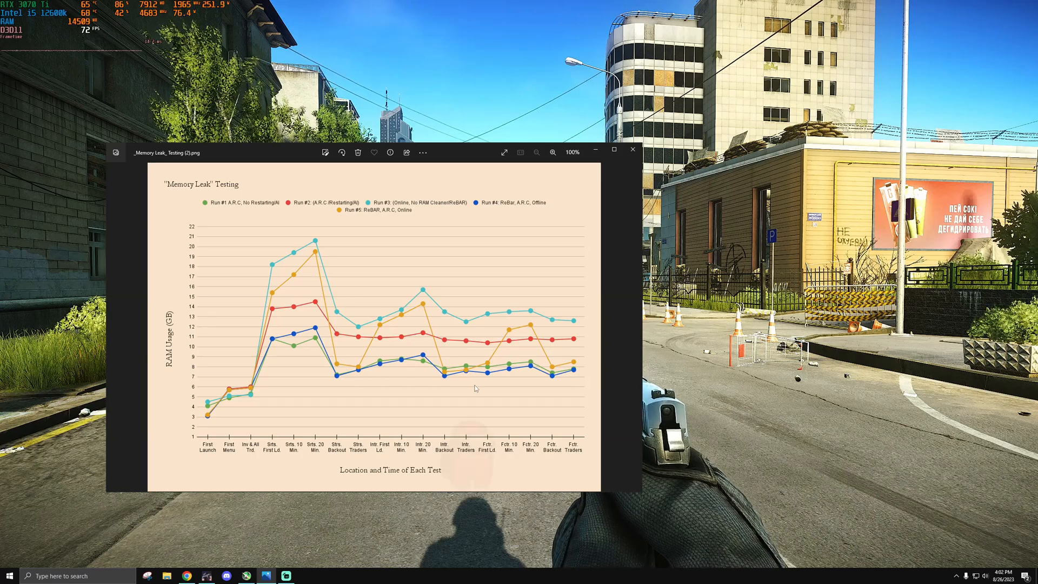
mouse_move(343, 252)
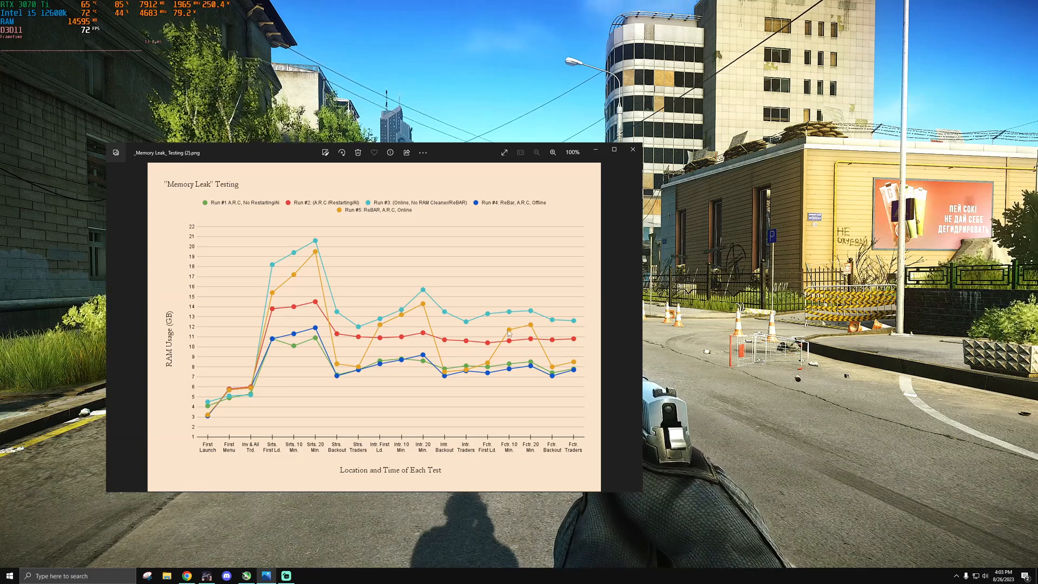
mouse_move(336, 317)
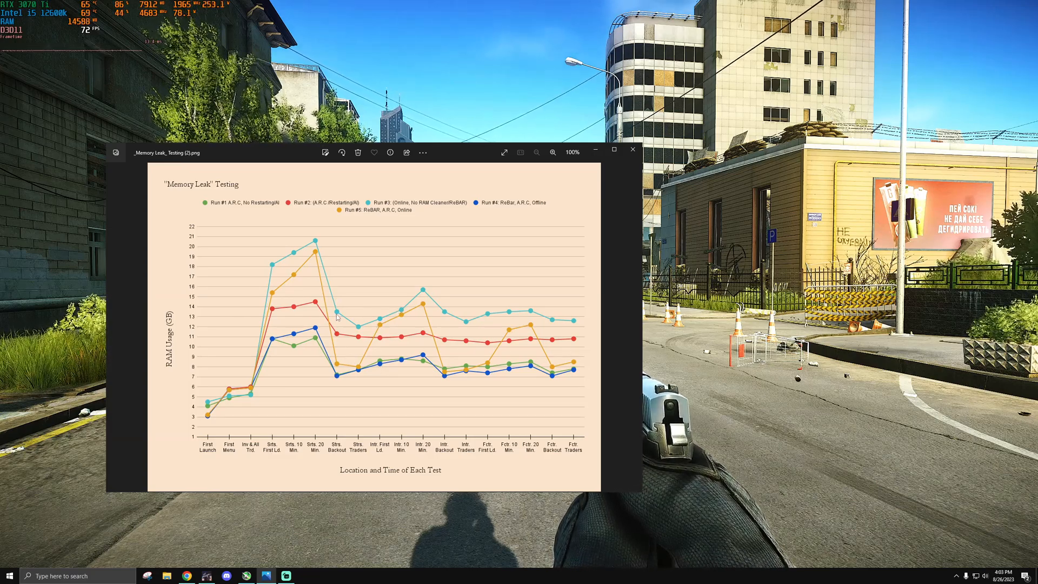